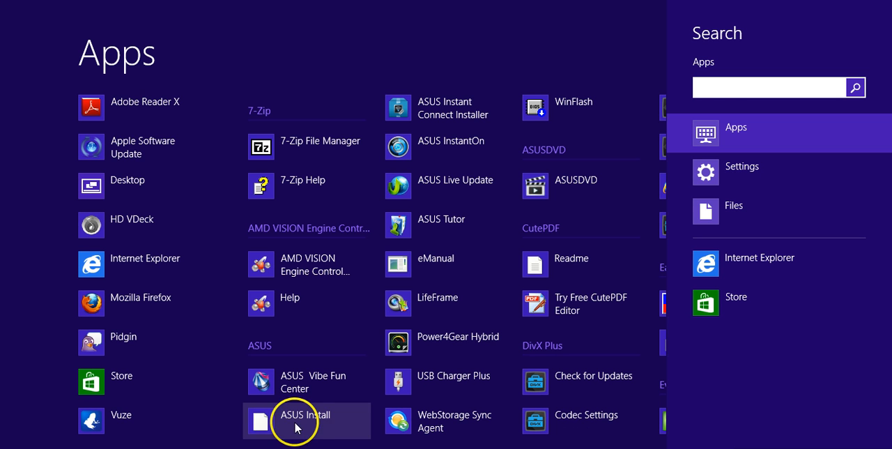
Search the Start screen apps for "control" and launch Control Panel
text(con)
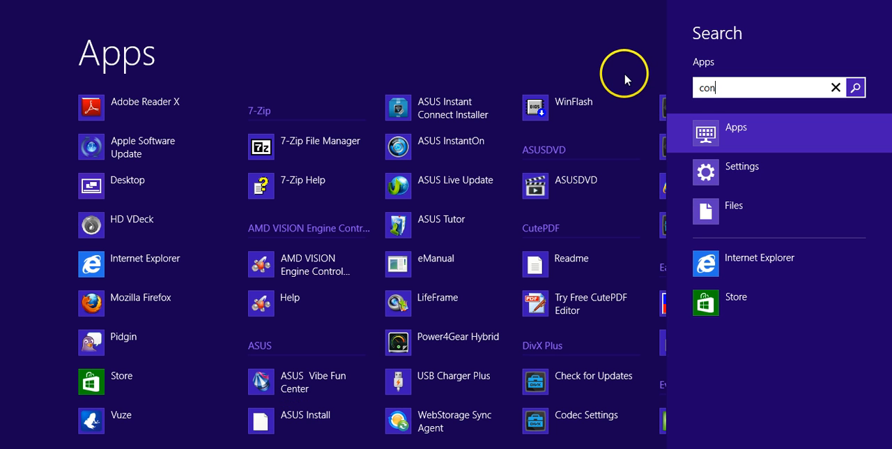
text(trol)
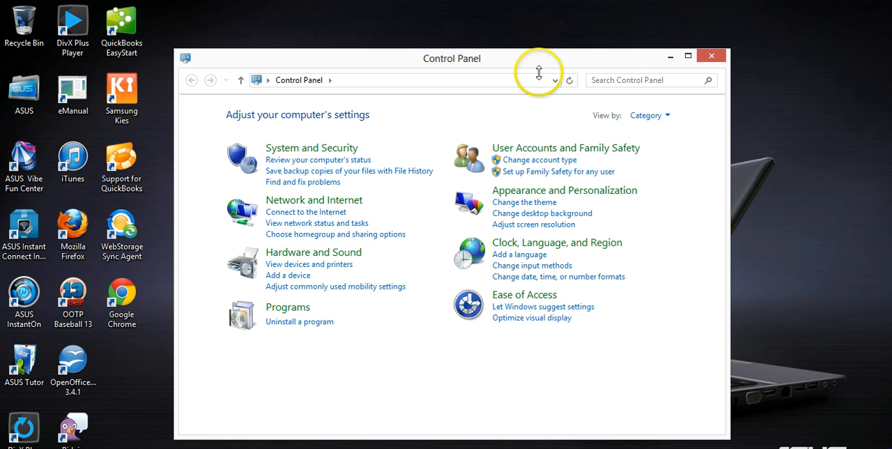
Search Control Panel for "ins" and open View installed updates under Programs and Features
text(i)
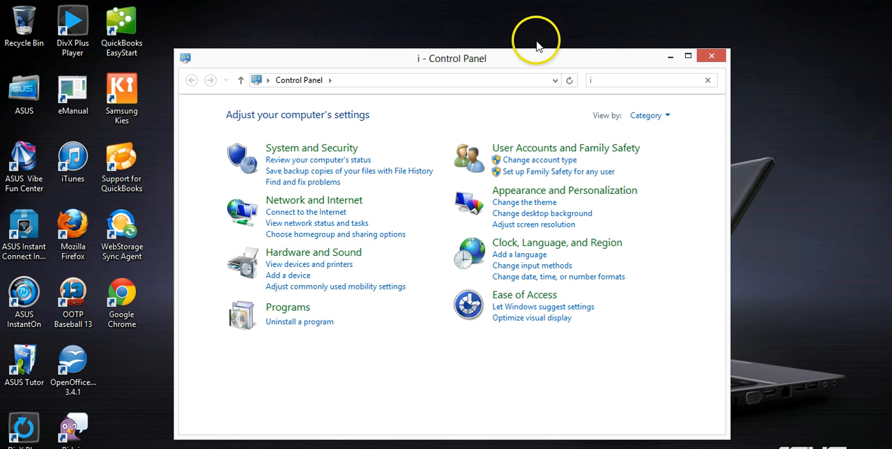
text(nstalled update)
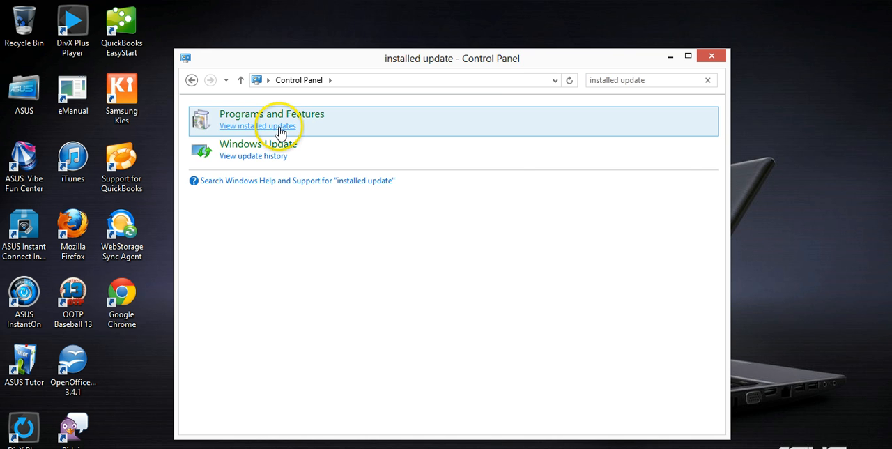
click(258, 125)
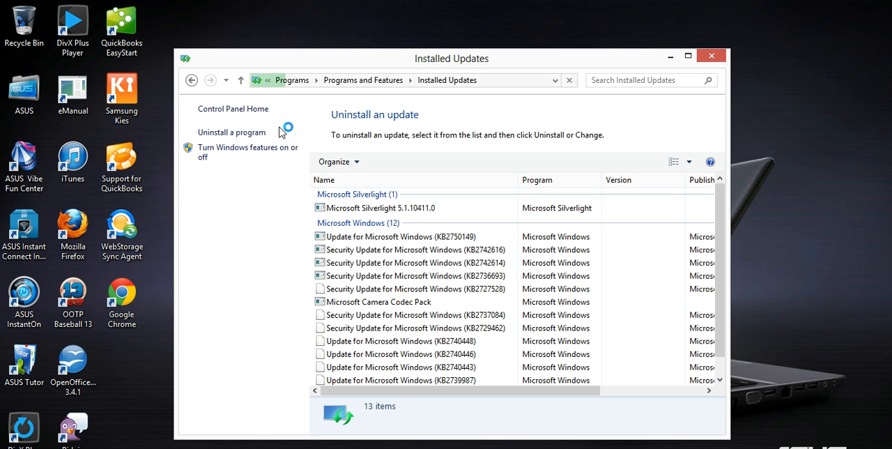
mouse_move(474, 240)
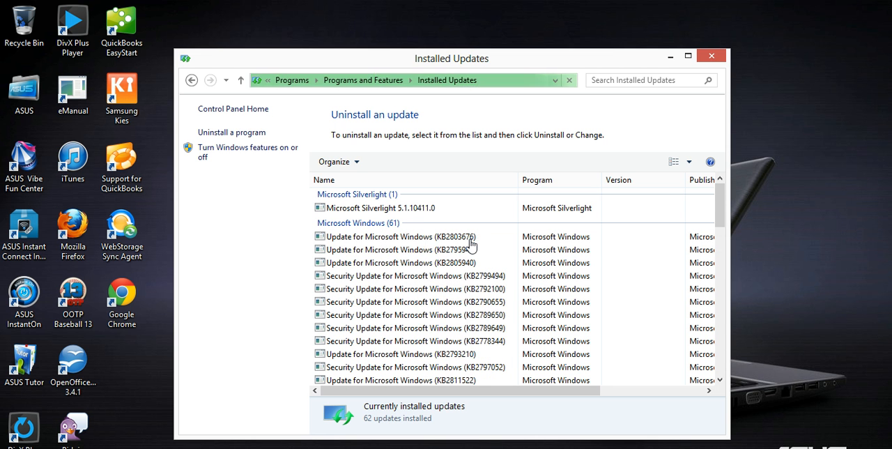
Select Security Update for Microsoft Windows (KB2778344) and request its uninstall
click(411, 341)
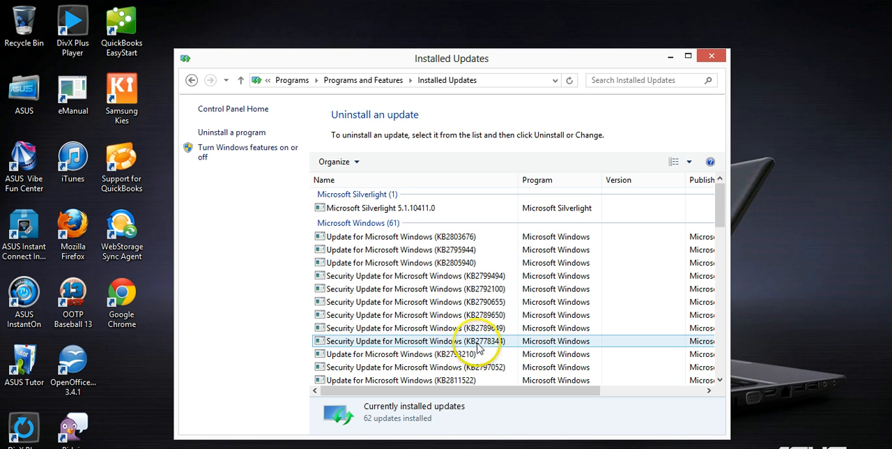
click(415, 341)
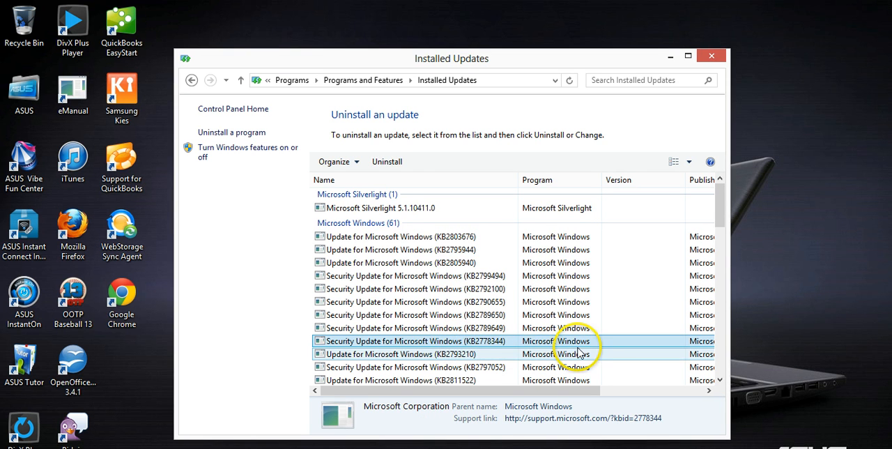
click(386, 161)
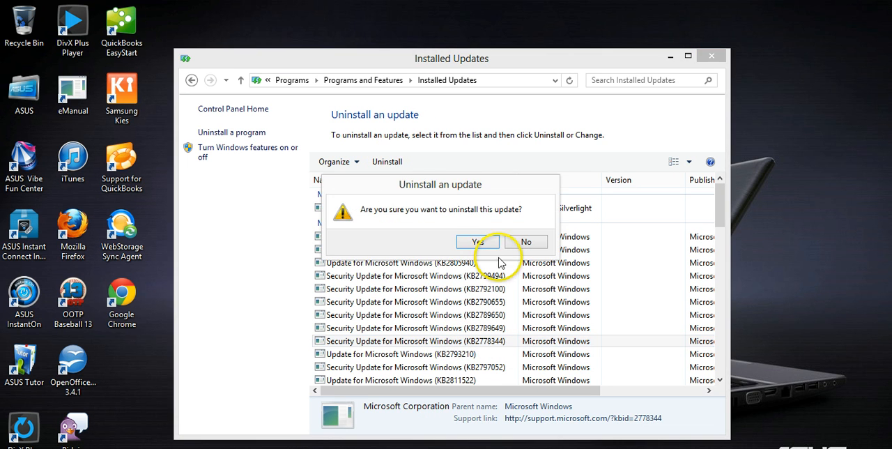